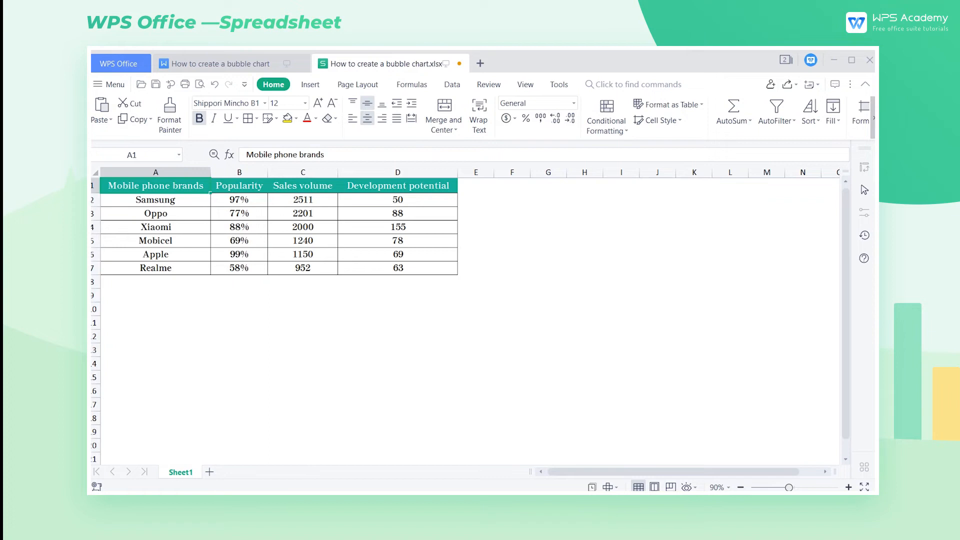
Switch to the empty Sheet2 tab.
left_click(224, 472)
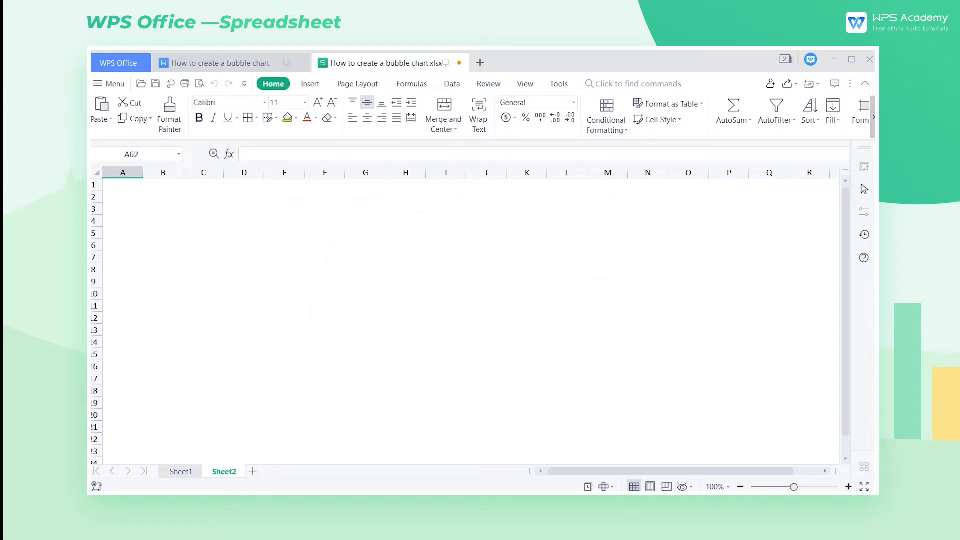
Return to Sheet1 with the phone brand data.
left_click(180, 472)
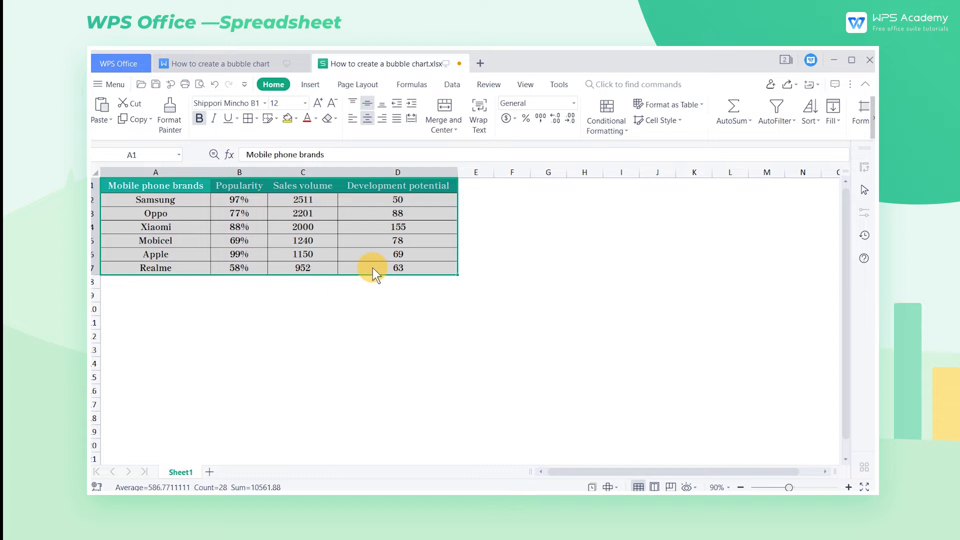
mouse_move(338, 258)
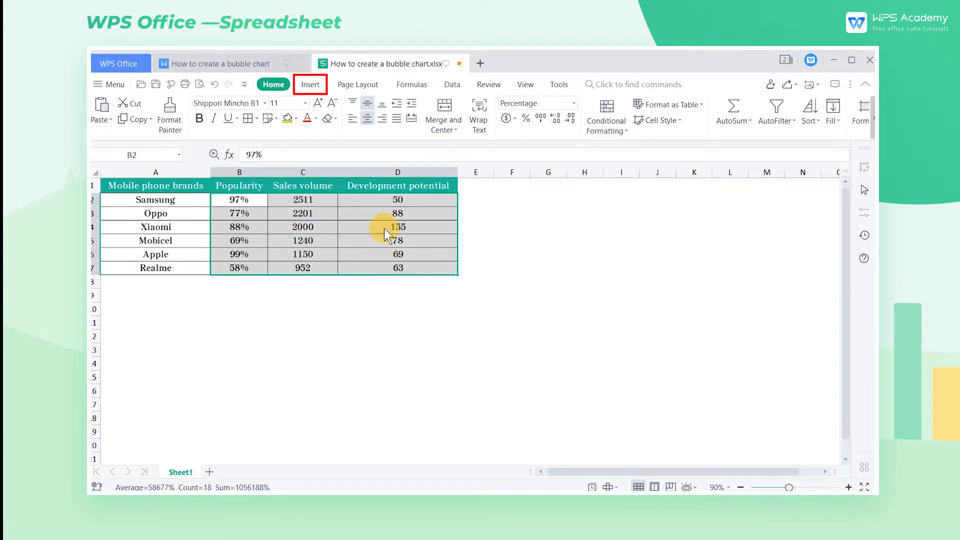
Insert the first basic Bubble chart from the scatter/bubble chart dropdown.
left_click(311, 85)
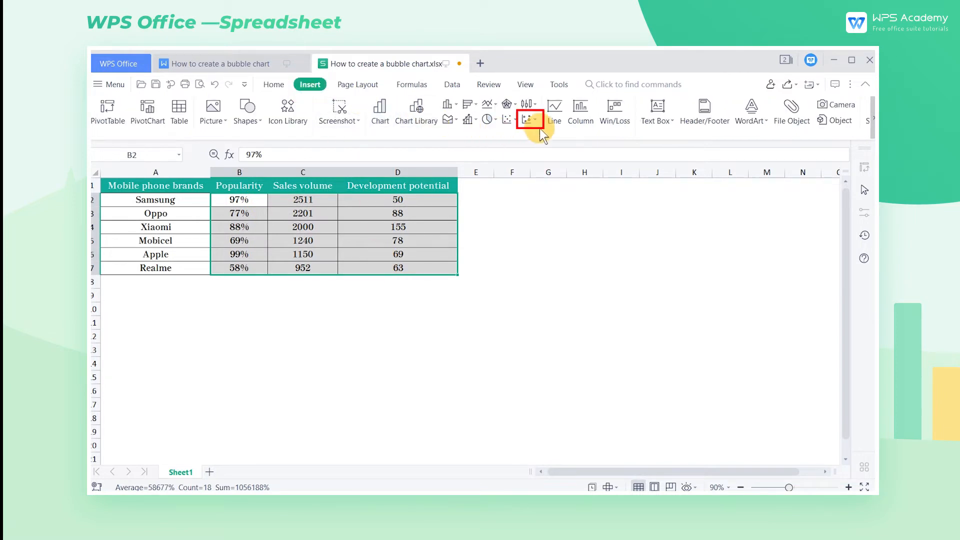
left_click(528, 119)
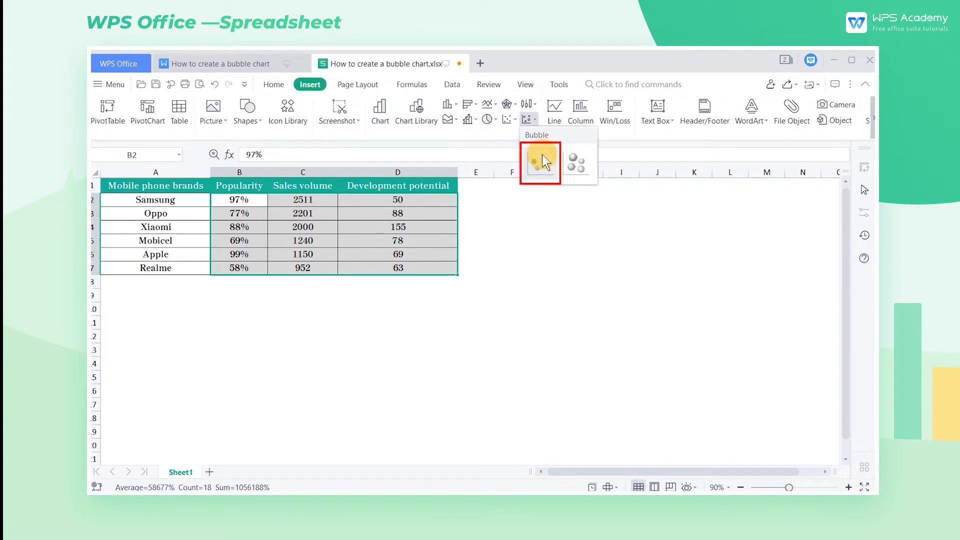
left_click(540, 161)
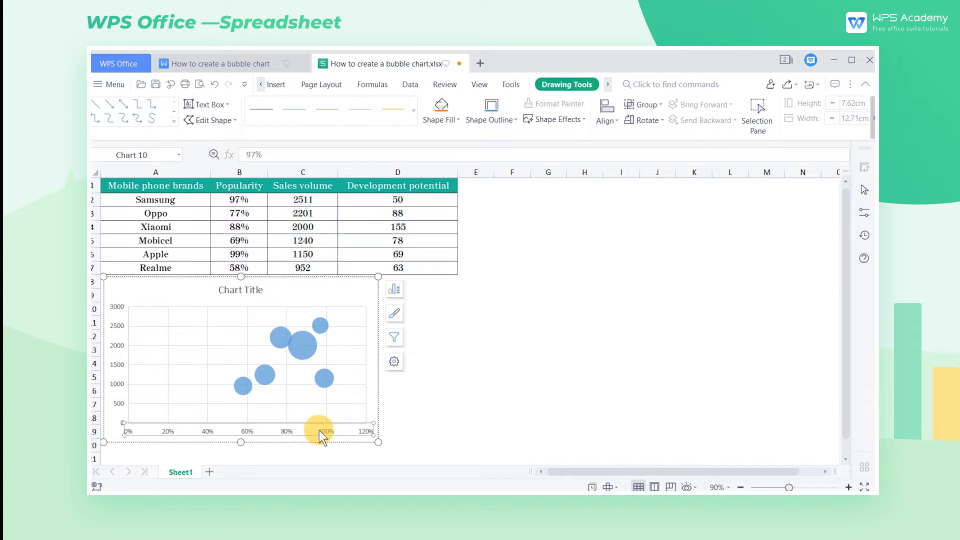
mouse_move(251, 275)
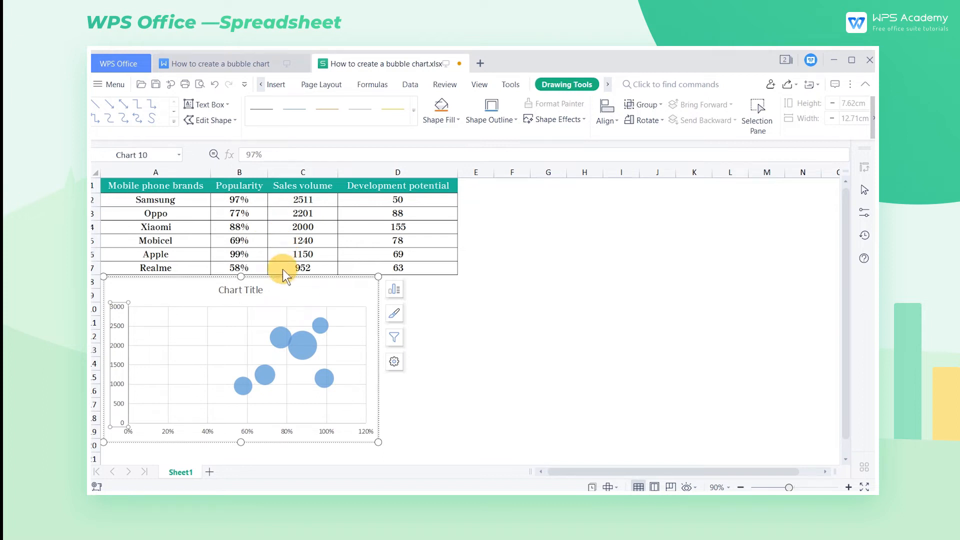
Enlarge the chart and set the vertical axis minimum bound to 500.
left_click(397, 186)
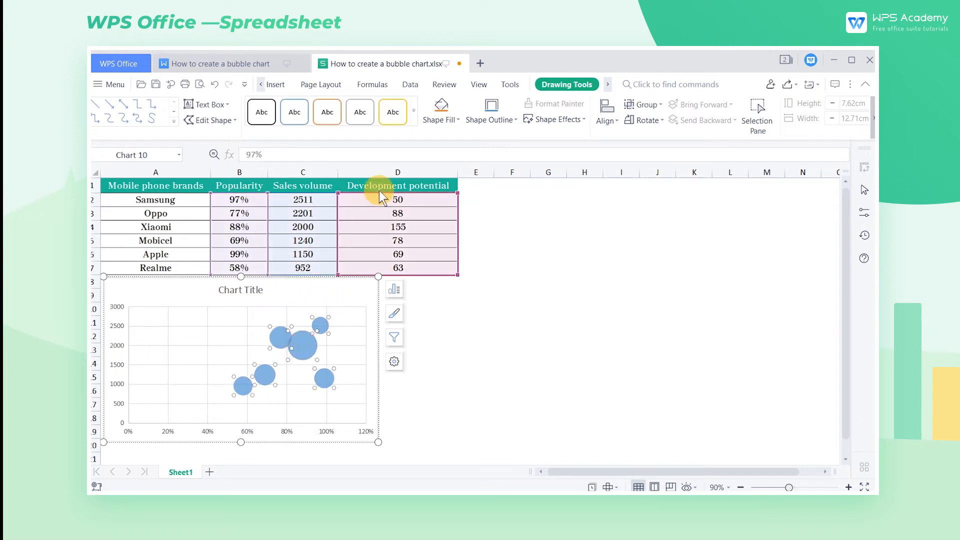
mouse_move(380, 442)
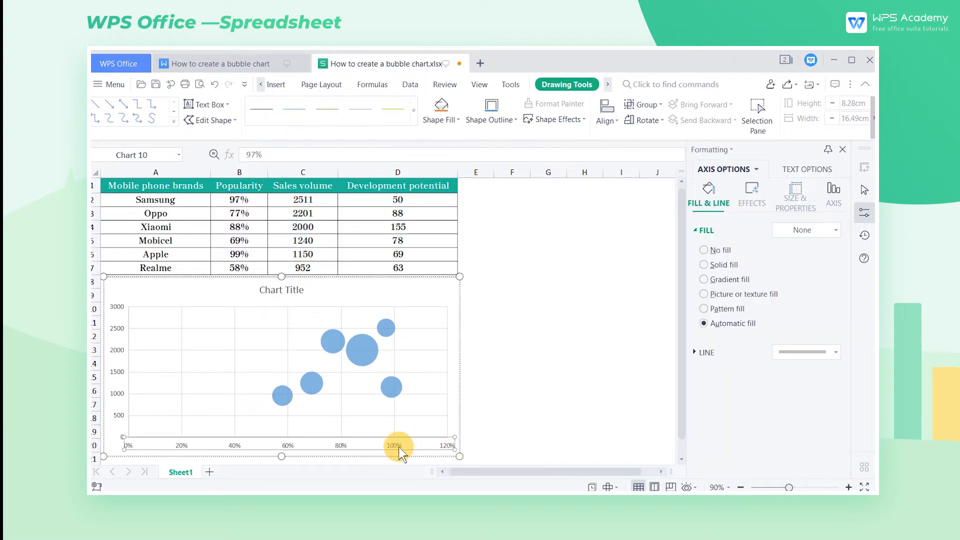
left_click(834, 194)
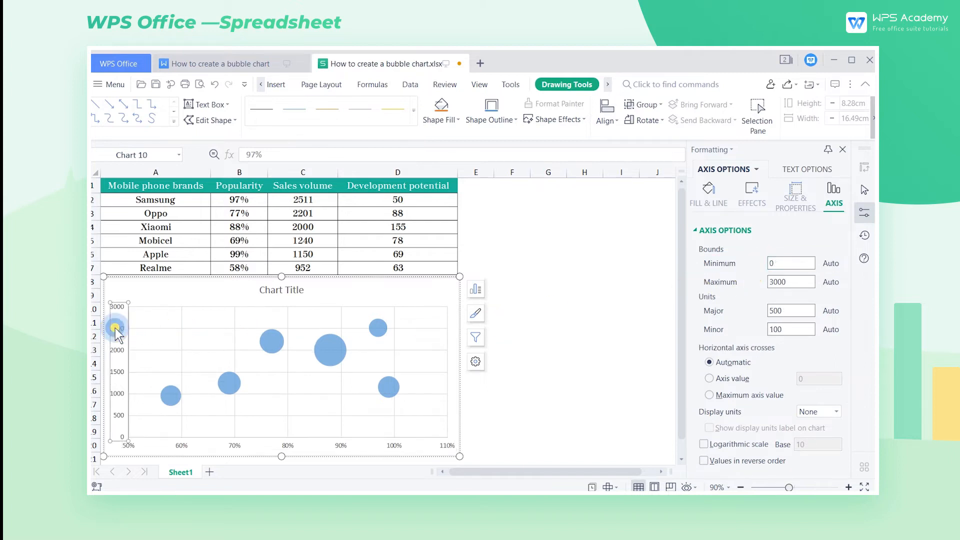
left_click(791, 263)
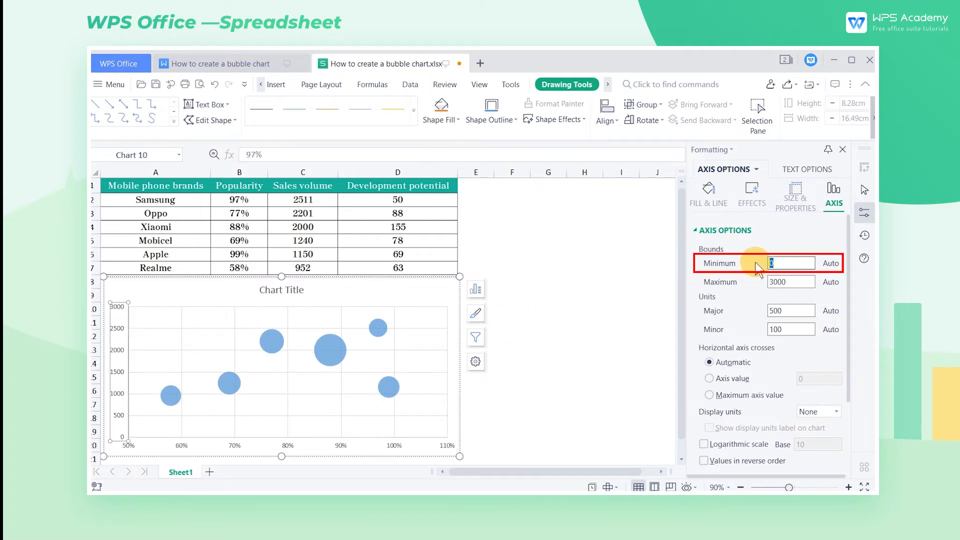
type("500")
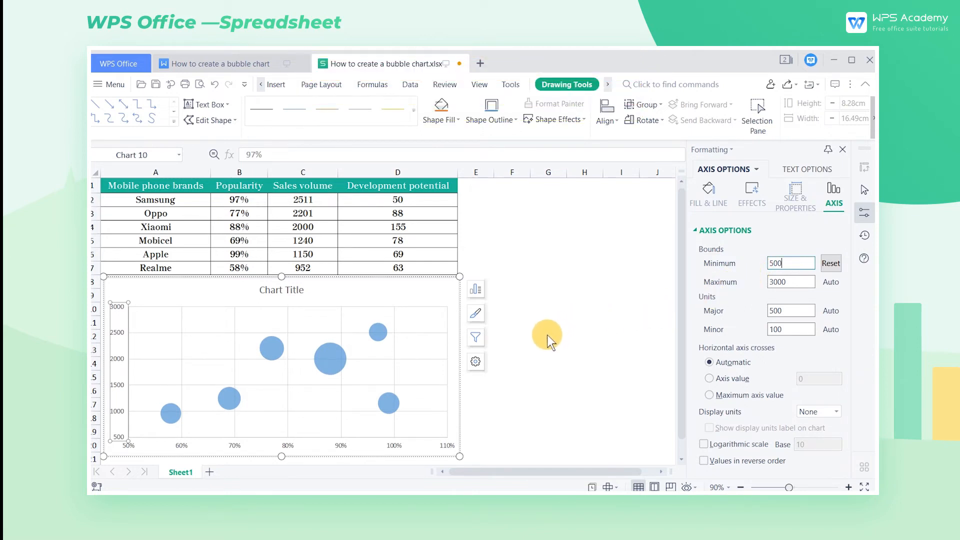
mouse_move(330, 358)
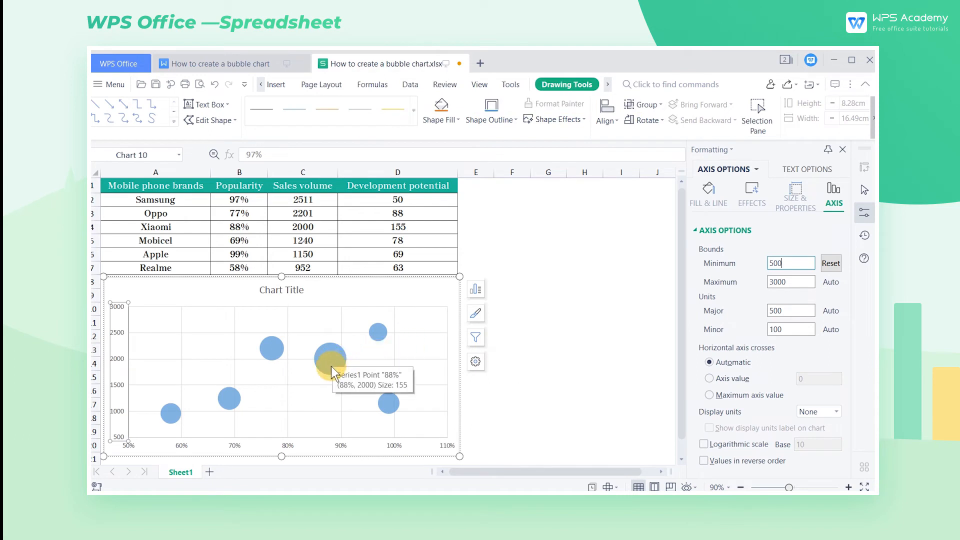
Set the bubble series' Scale bubble size to 200.
left_click(330, 360)
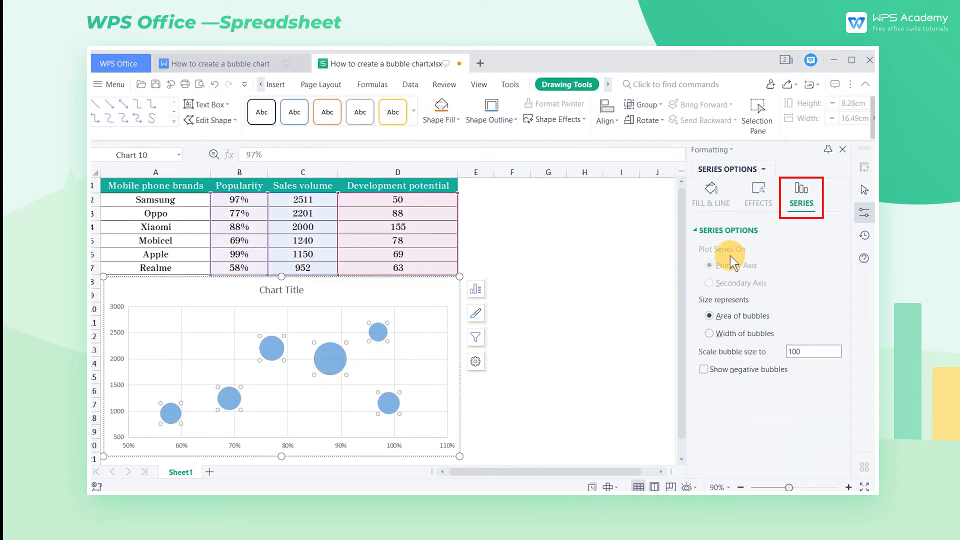
left_click(813, 351)
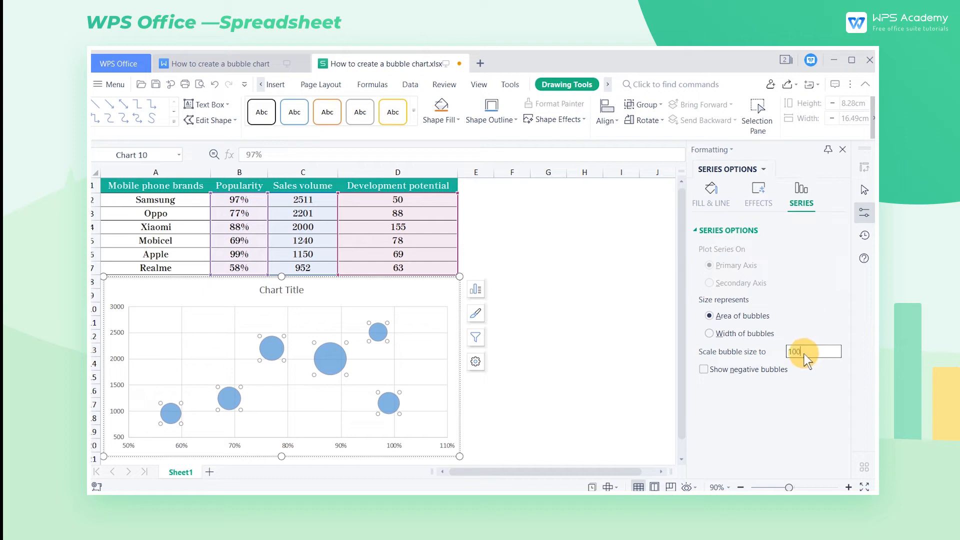
type("200")
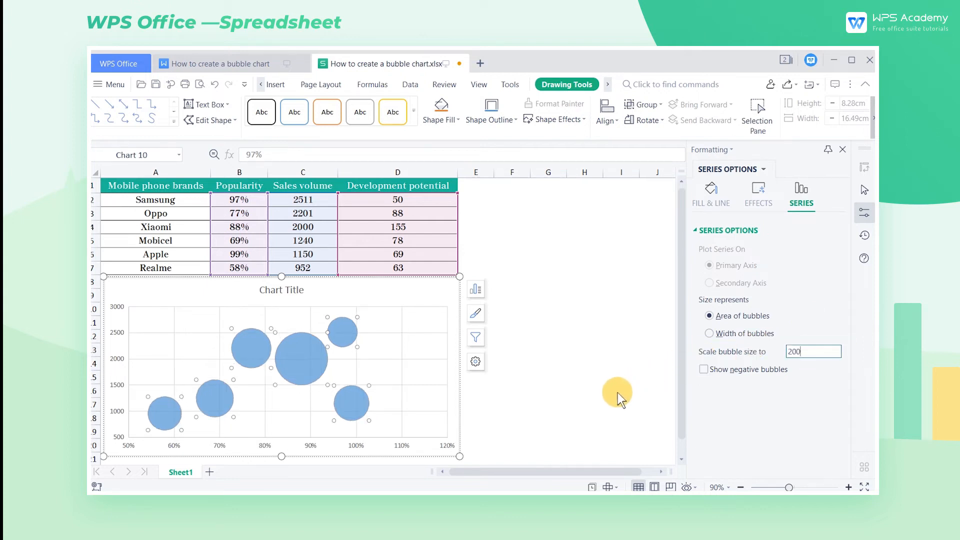
mouse_move(635, 409)
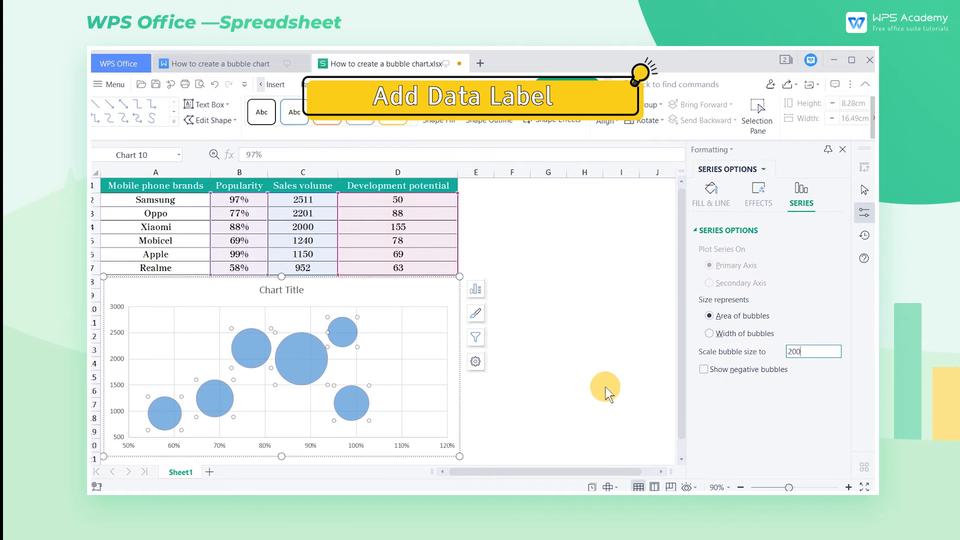
mouse_move(475, 289)
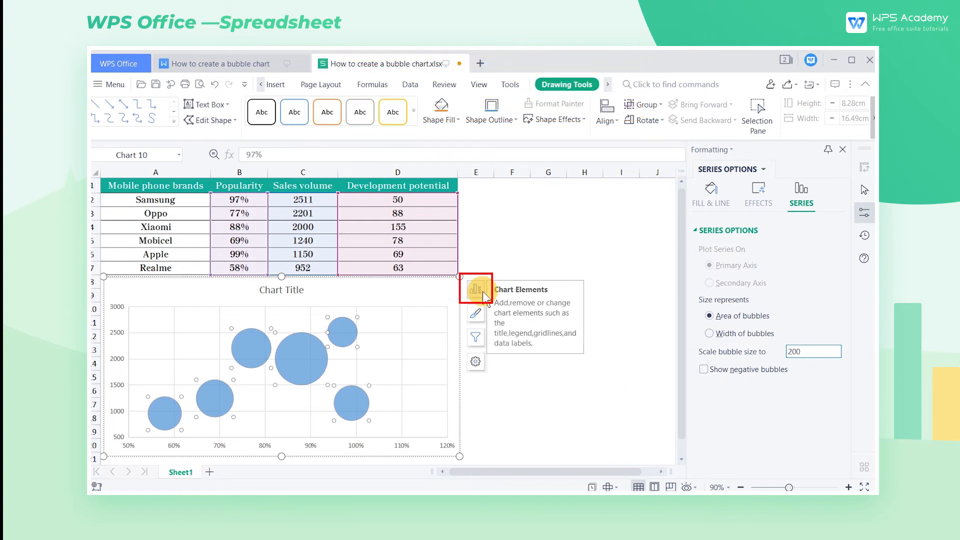
Add data labels to the bubble series from the chart elements list.
left_click(476, 288)
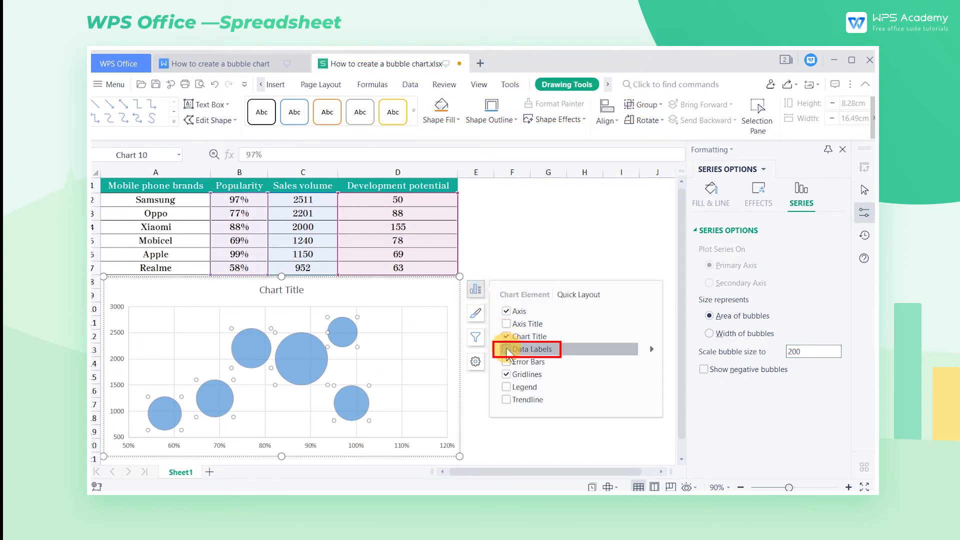
left_click(506, 349)
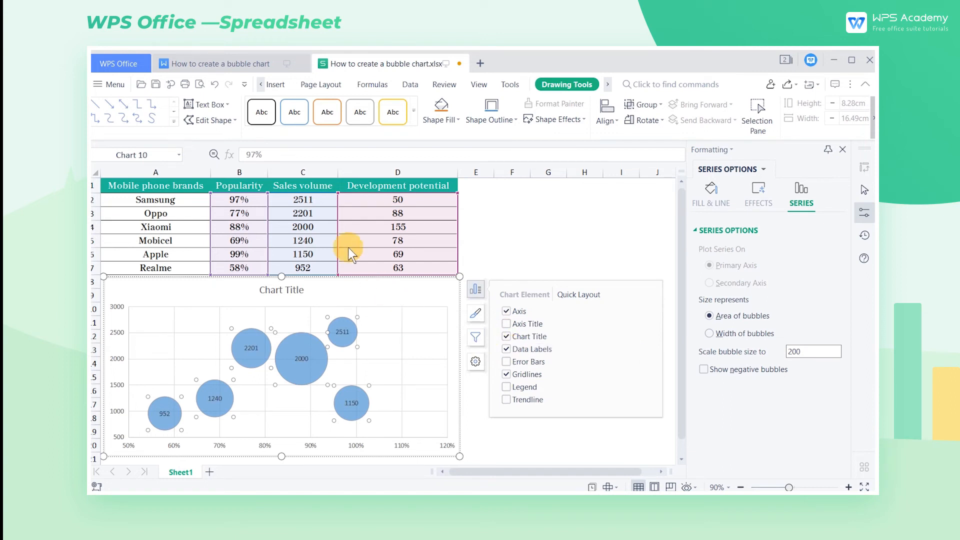
mouse_move(328, 279)
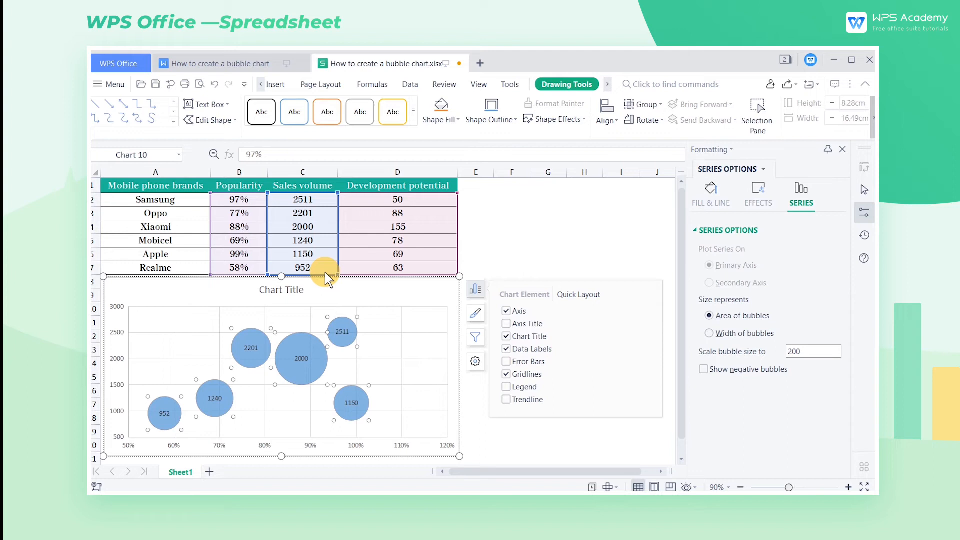
mouse_move(328, 282)
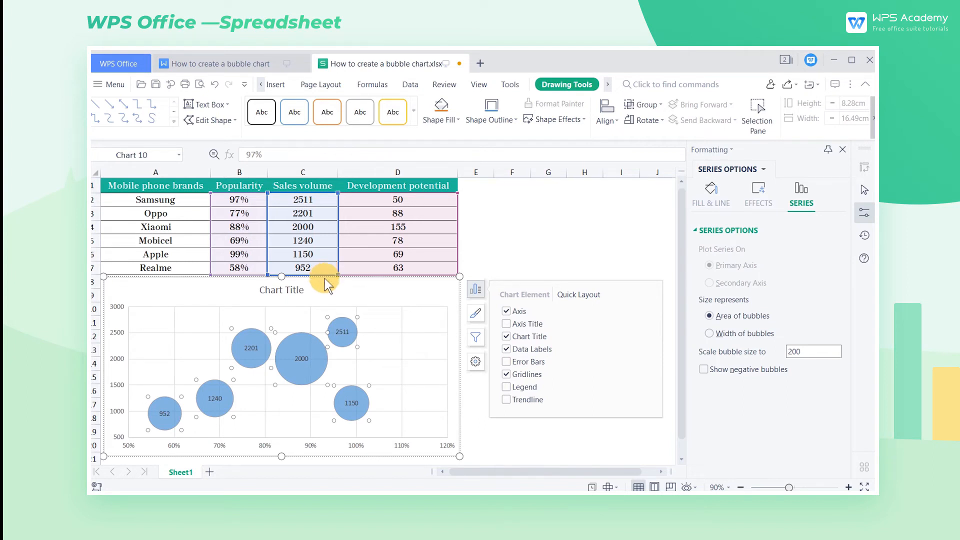
mouse_move(305, 363)
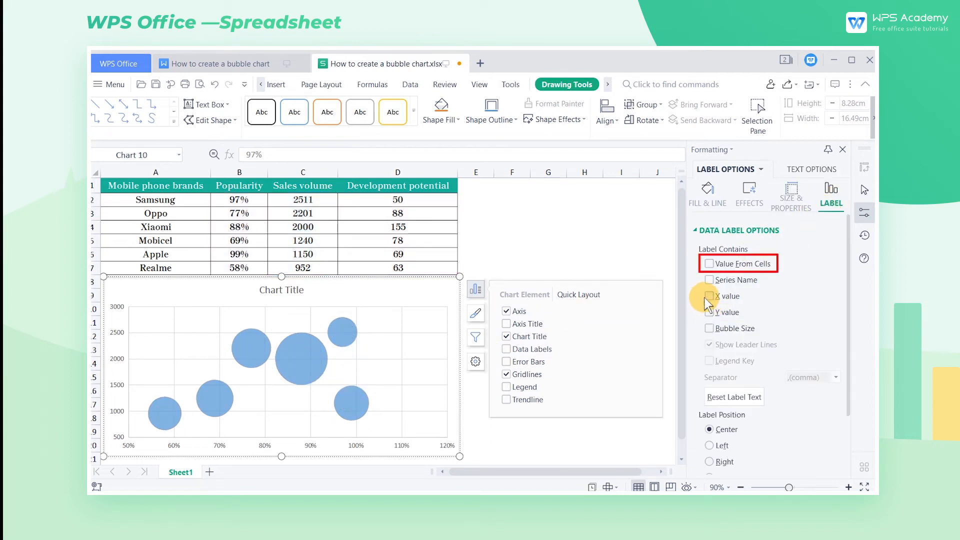
Label bubbles with brand names from A2:A7 and bubble size, separated by New Line.
left_click(710, 263)
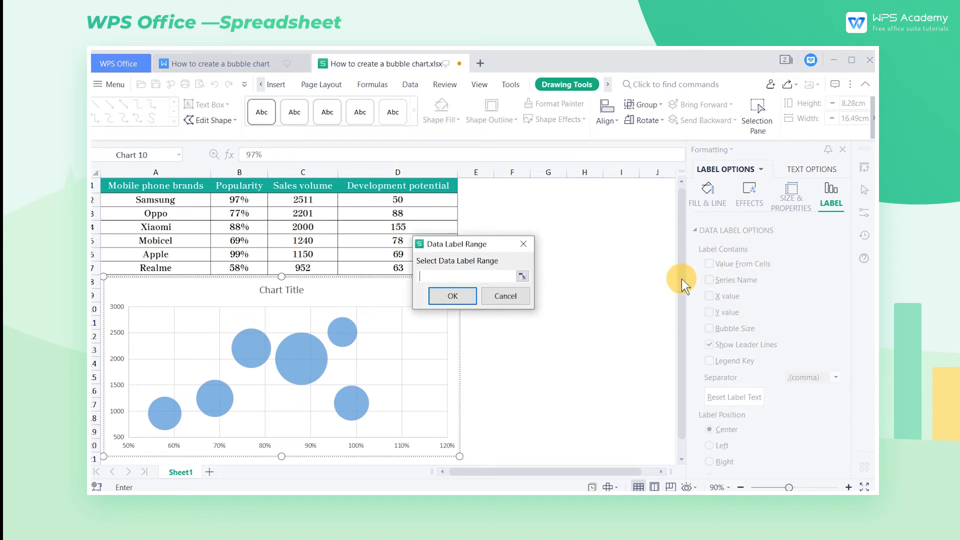
mouse_move(200, 208)
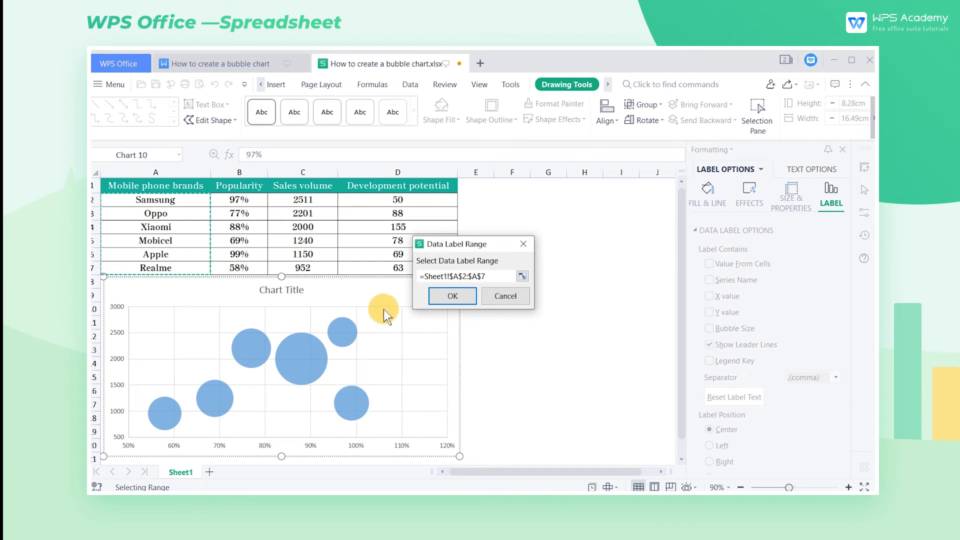
left_click(453, 296)
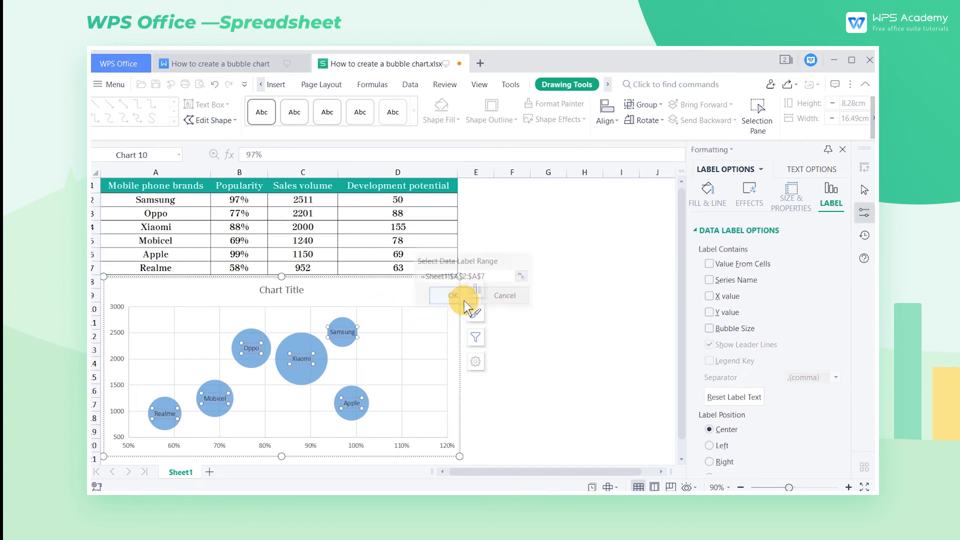
left_click(453, 296)
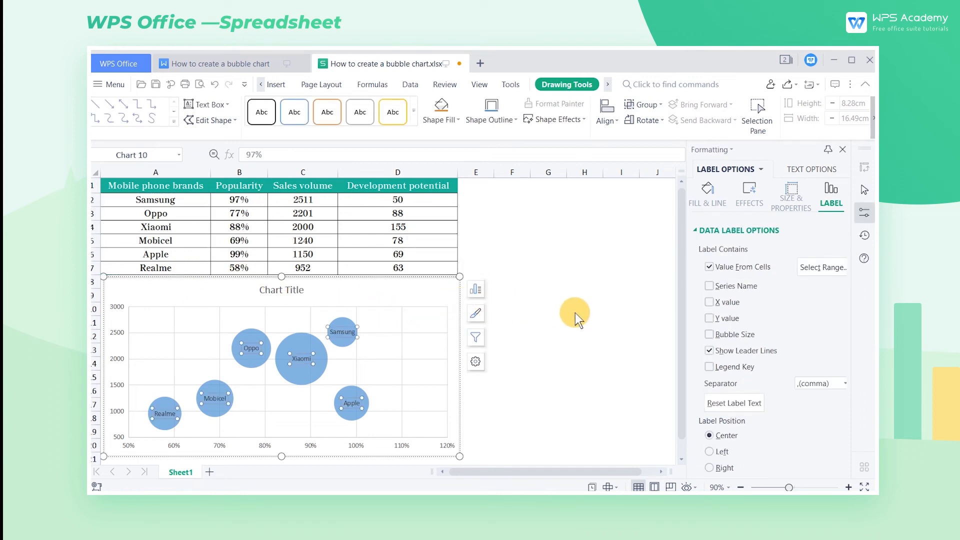
left_click(710, 334)
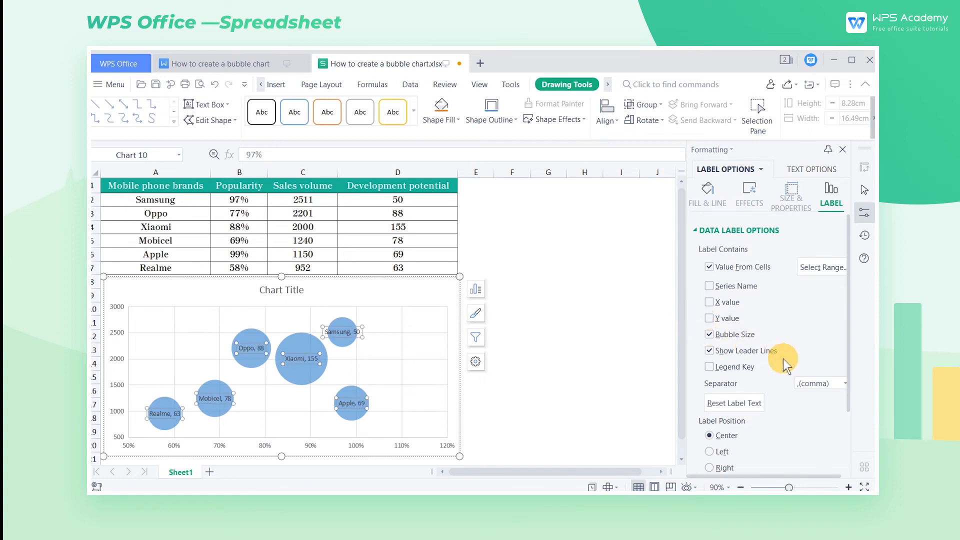
mouse_move(842, 386)
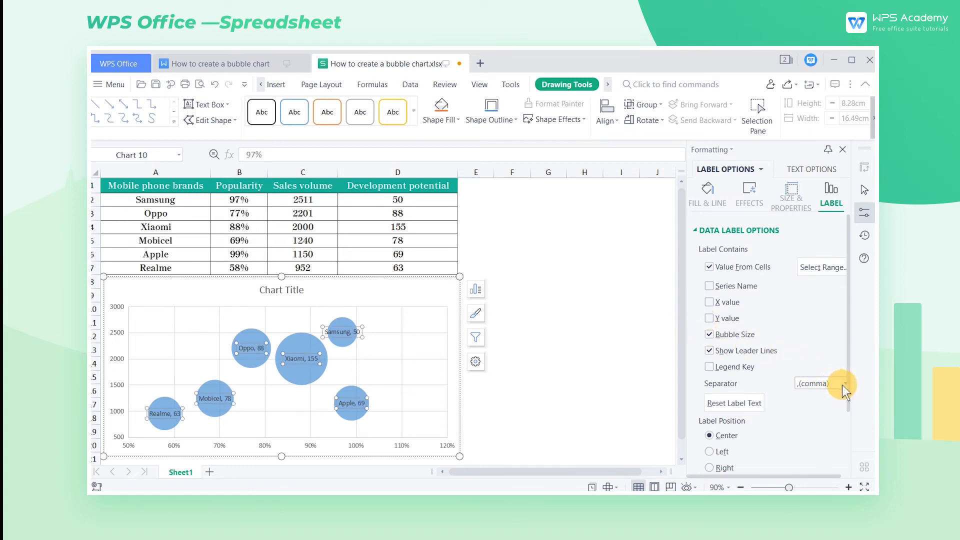
left_click(840, 382)
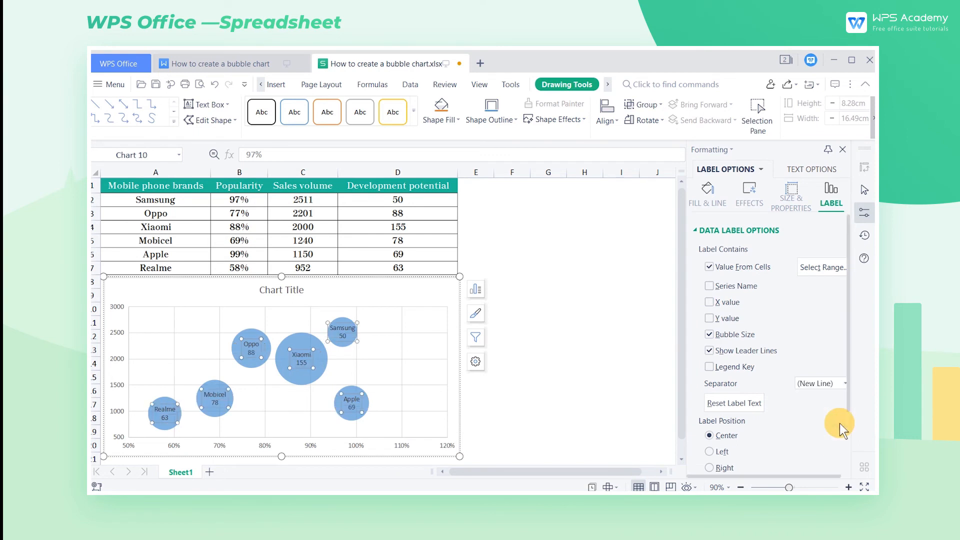
mouse_move(747, 421)
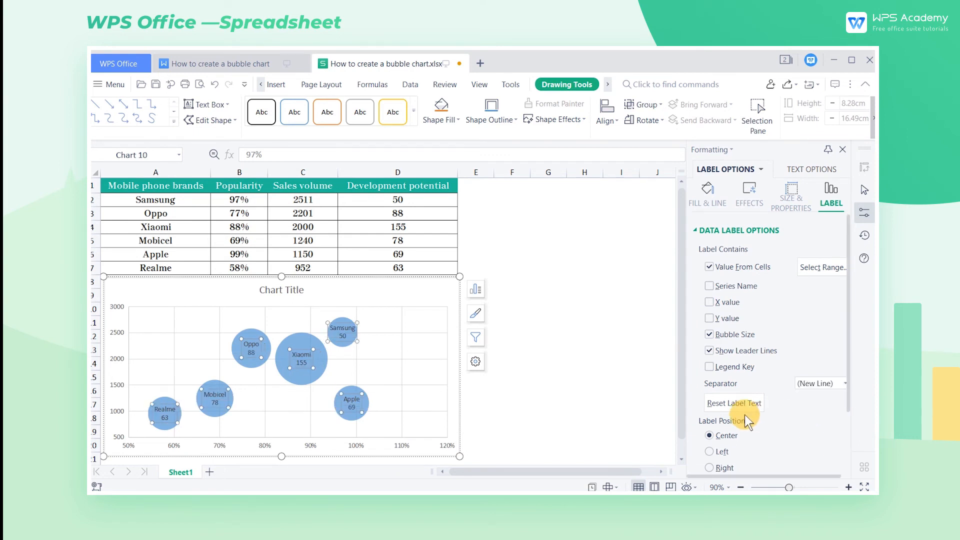
mouse_move(531, 379)
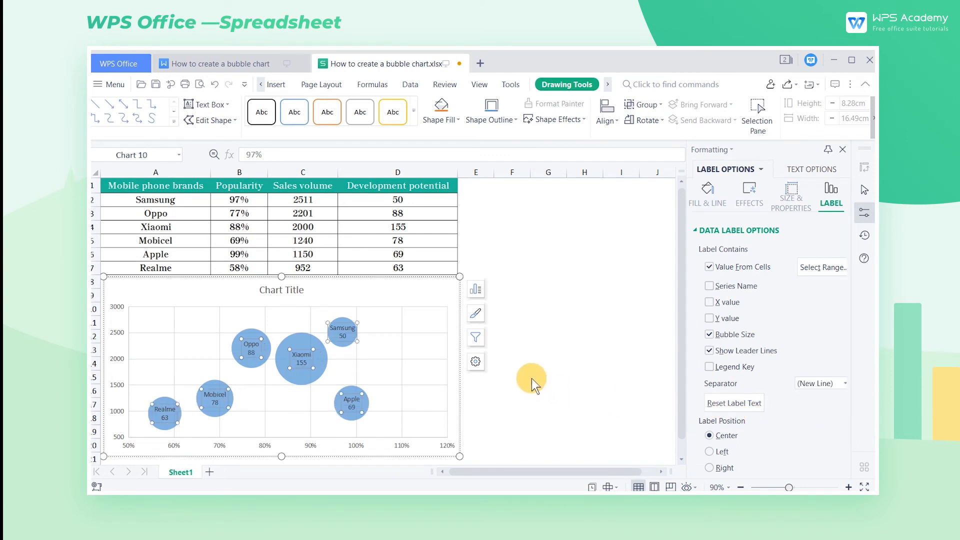
mouse_move(386, 339)
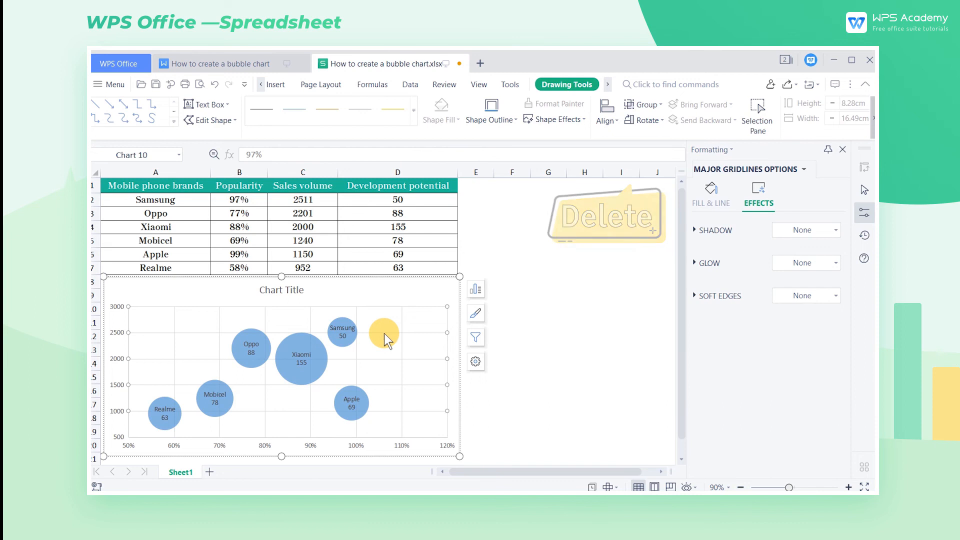
Delete gridlines, fill bubbles green, tint background light green, title 'A survey of phone brands in a region'.
key("Delete")
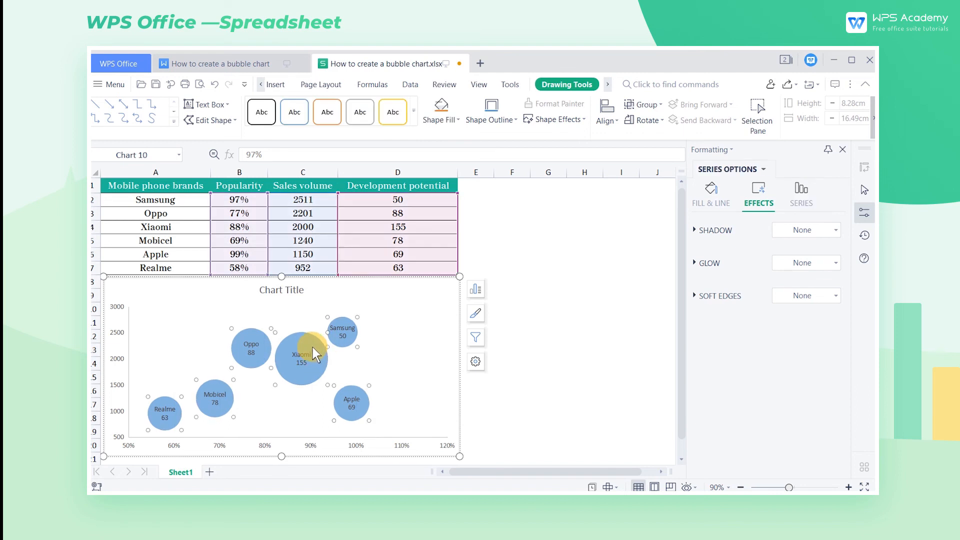
left_click(710, 196)
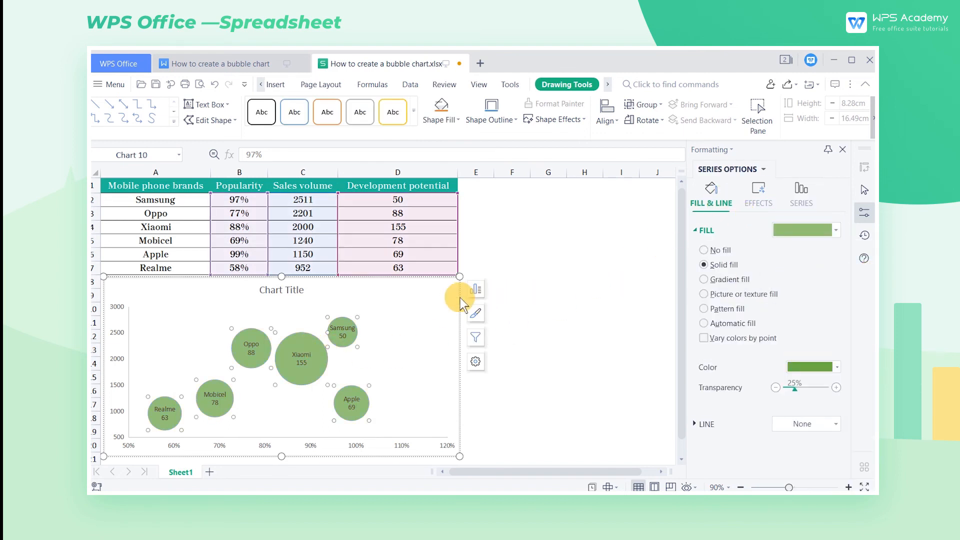
left_click(833, 367)
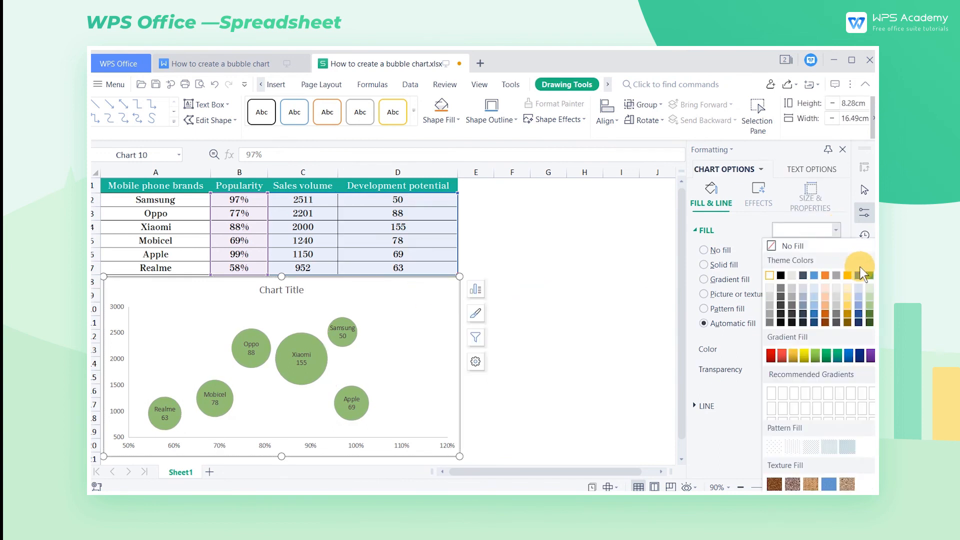
left_click(281, 290)
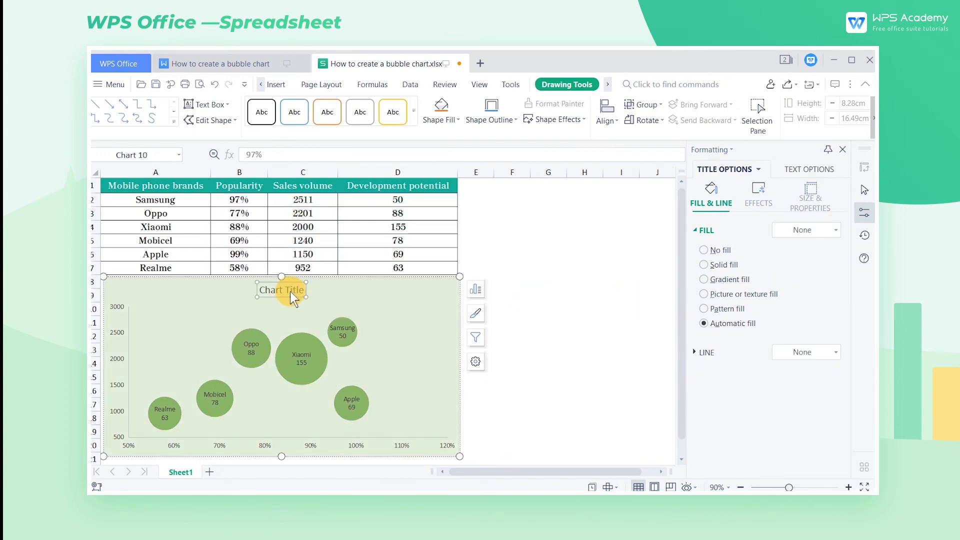
type("A survey of phone brands in a region")
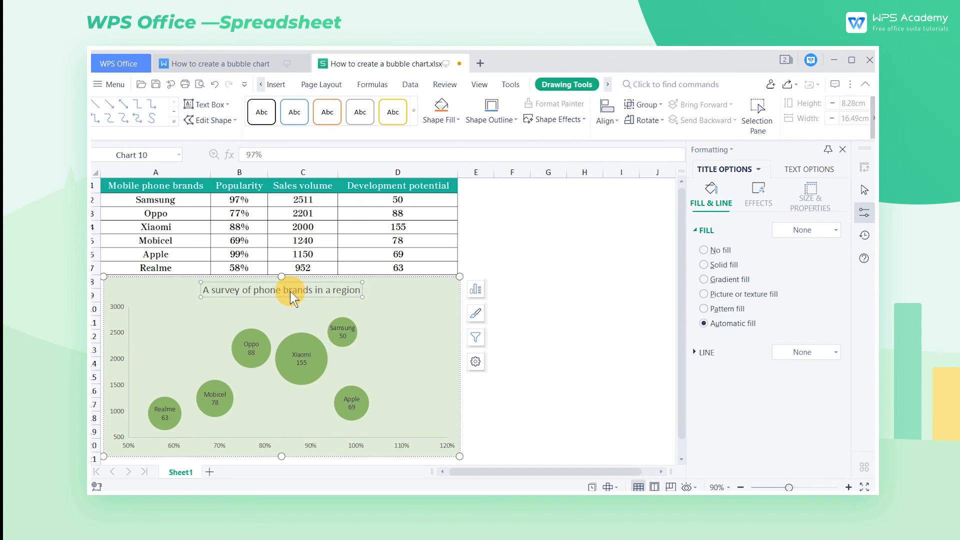